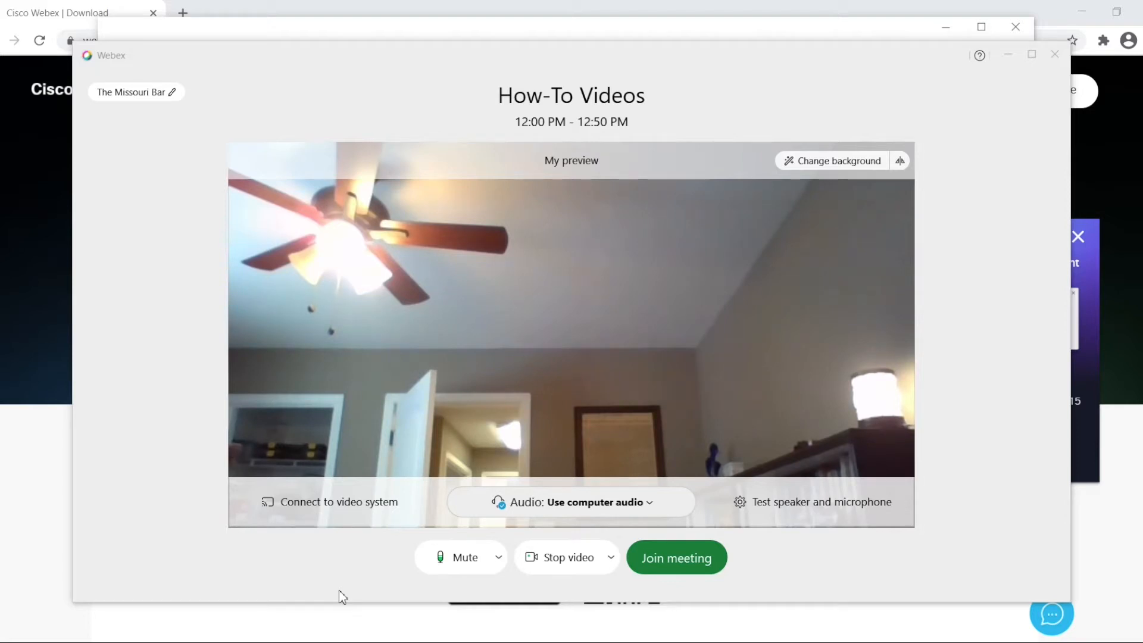
{"action": "mouse_move", "coordinate": [856, 186]}
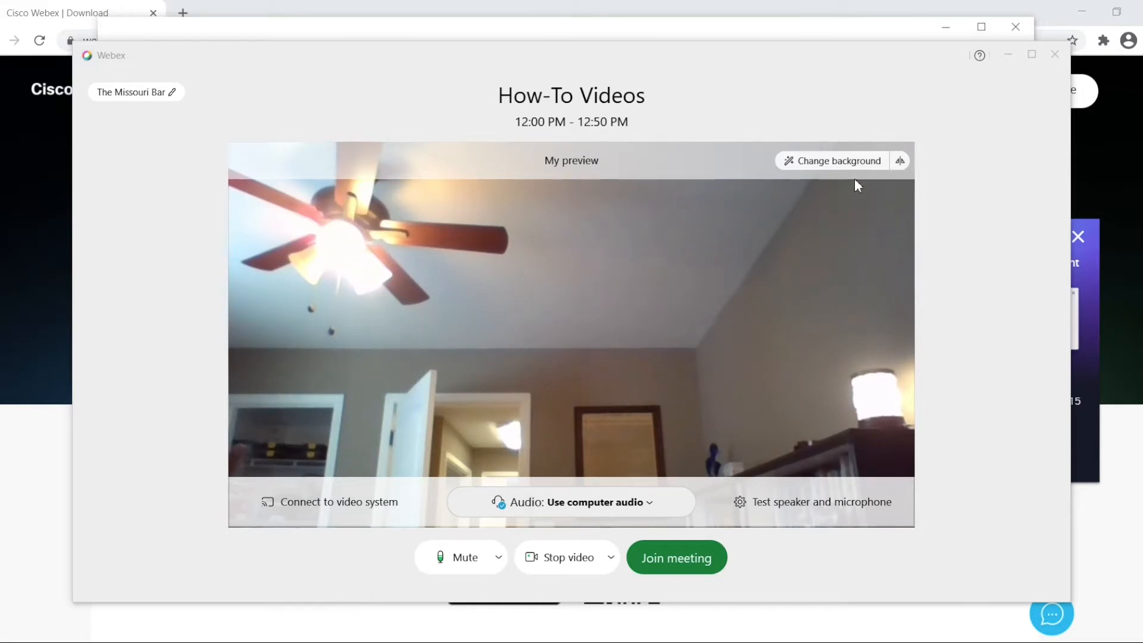
{"action": "mouse_move", "coordinate": [862, 167]}
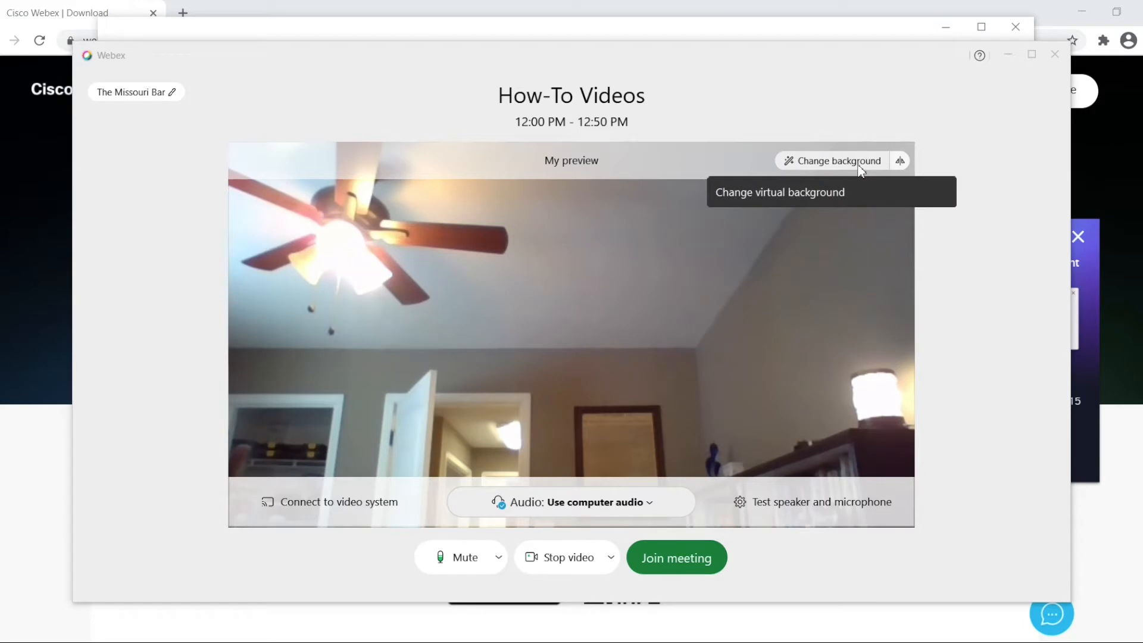
Add the custom Missouri Bar image as the virtual background and close the gallery.
{"action": "left_click", "coordinate": [836, 161]}
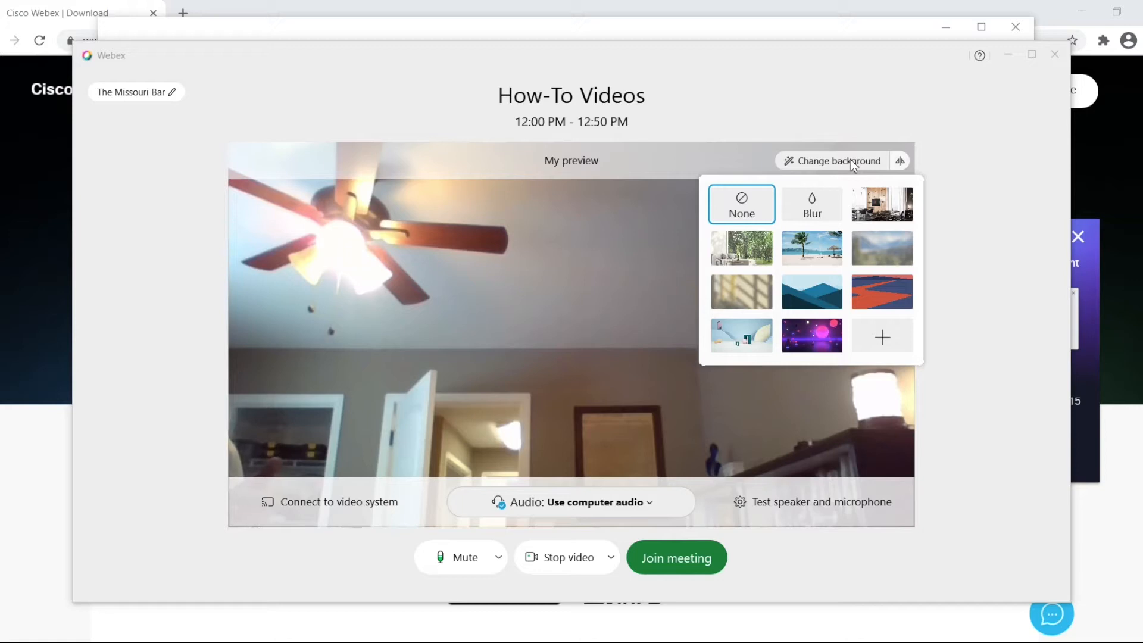
{"action": "mouse_move", "coordinate": [811, 336]}
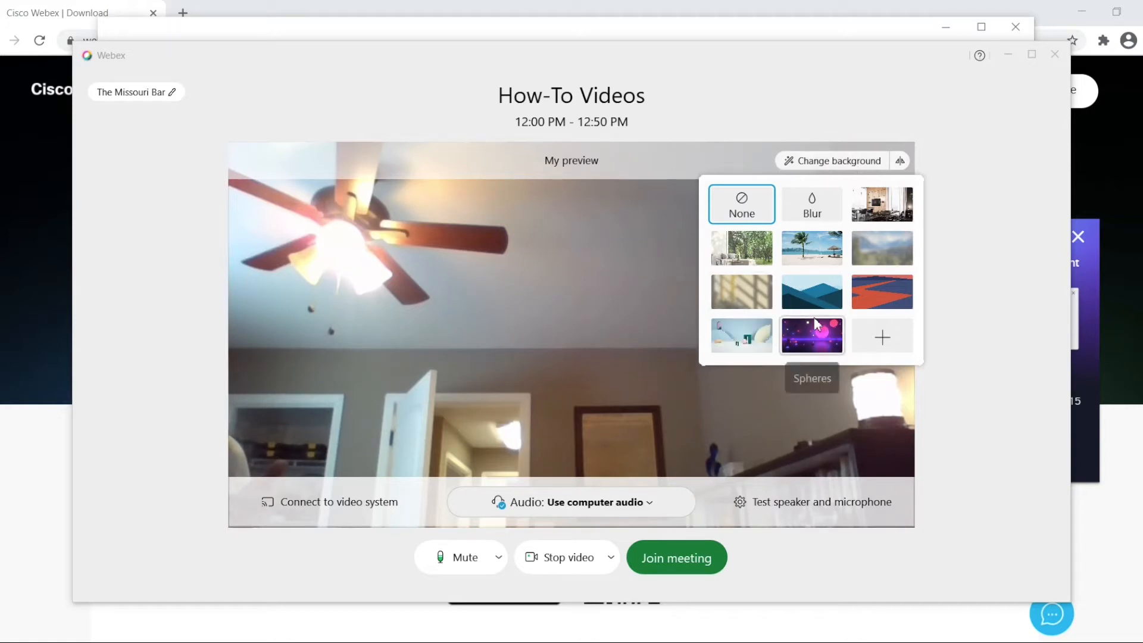
{"action": "mouse_move", "coordinate": [811, 204]}
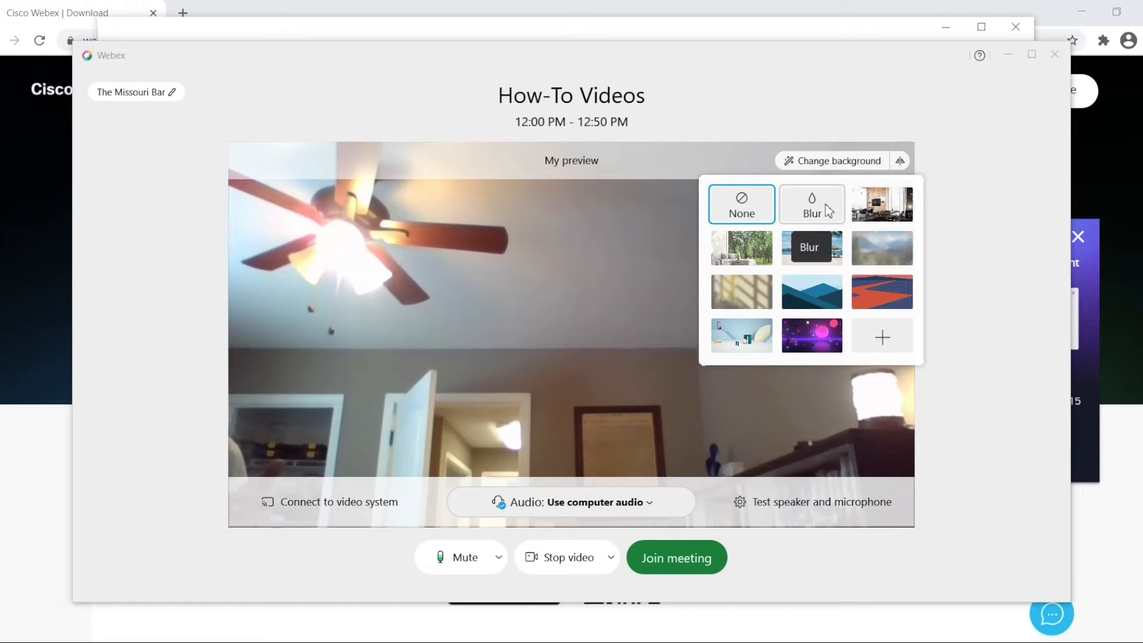
{"action": "mouse_move", "coordinate": [811, 247]}
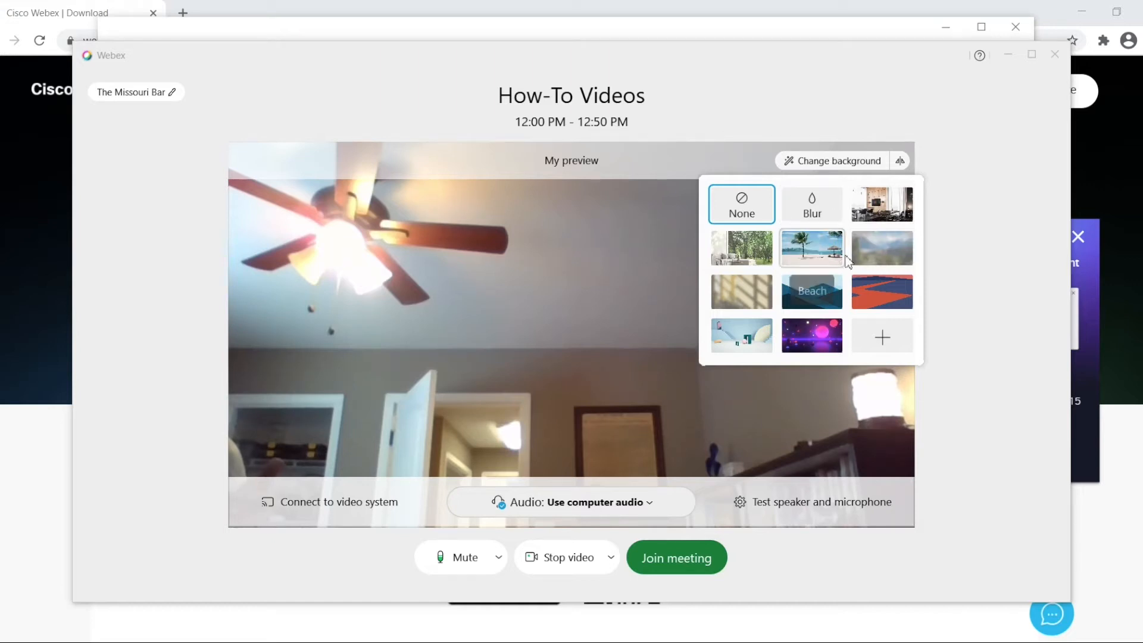
{"action": "mouse_move", "coordinate": [882, 336]}
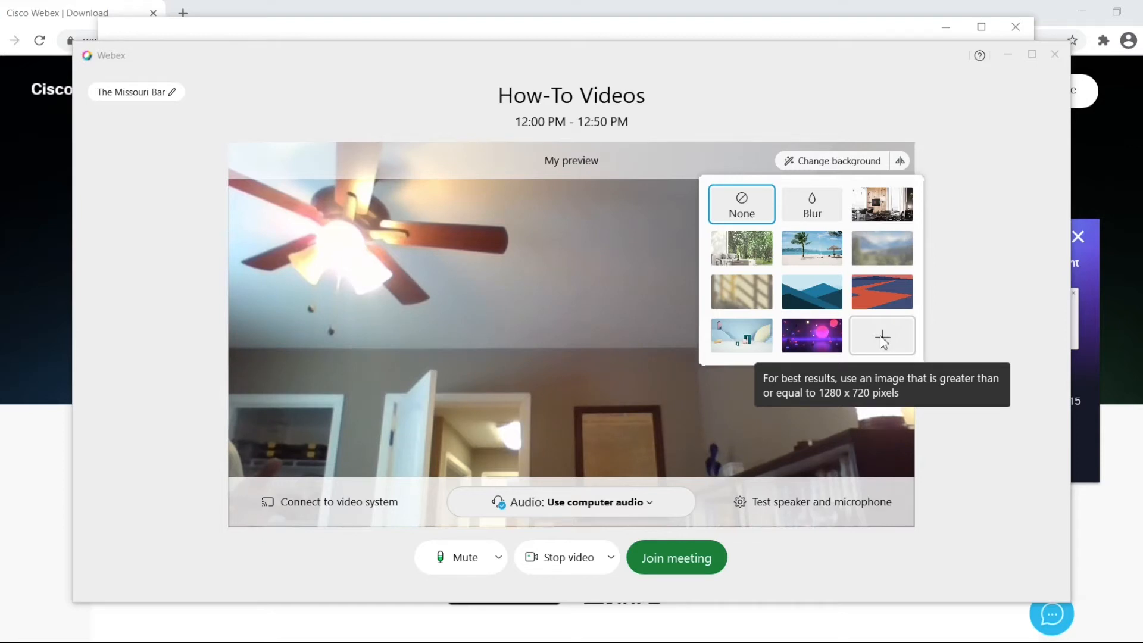
{"action": "left_click", "coordinate": [882, 336]}
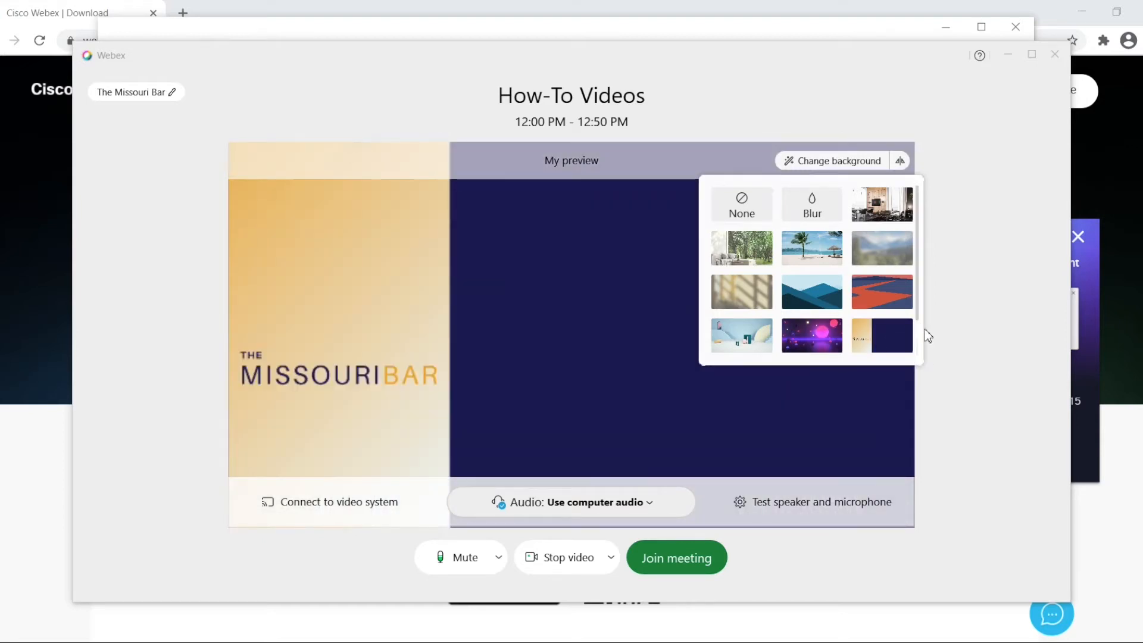
{"action": "left_click", "coordinate": [676, 557]}
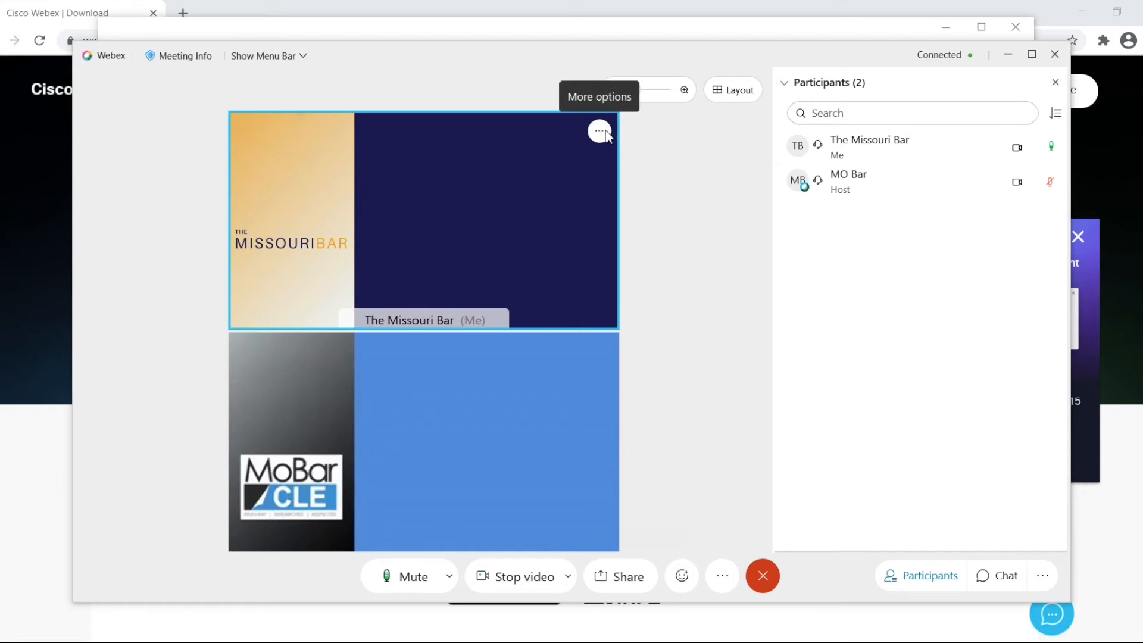
{"action": "mouse_move", "coordinate": [603, 138]}
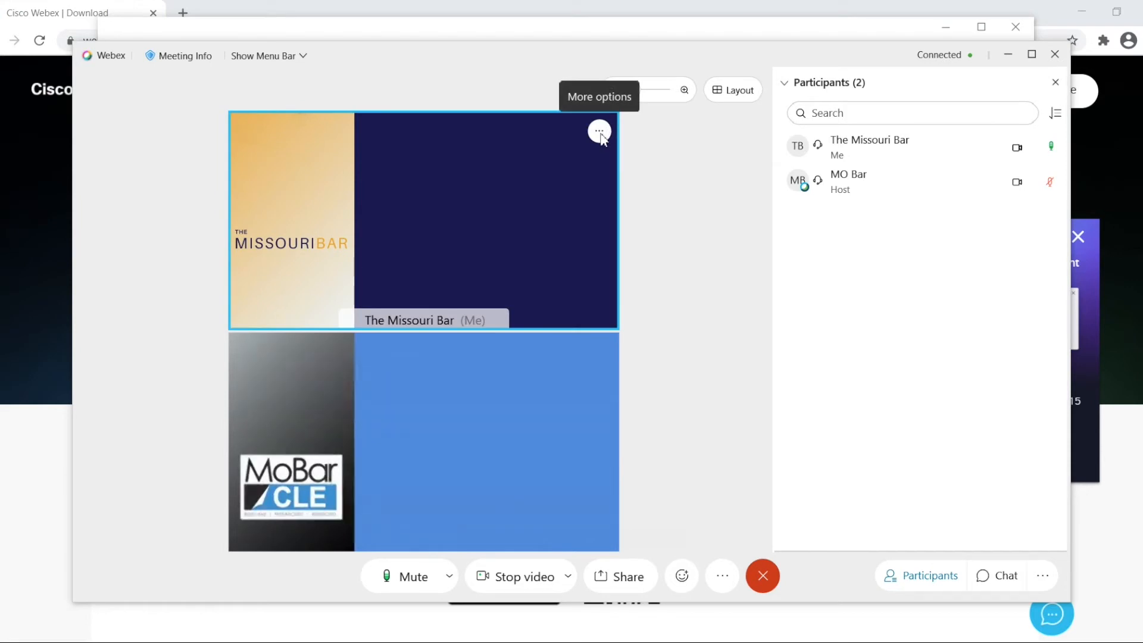
Bring up the More options menu on your own video tile in the meeting.
{"action": "left_click", "coordinate": [599, 132]}
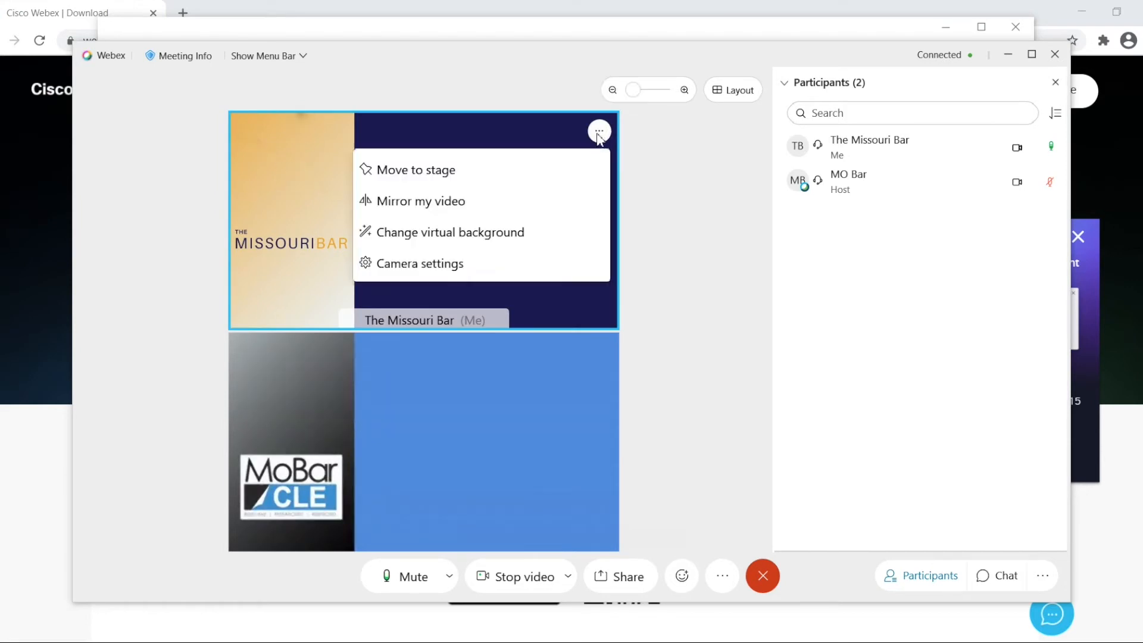
{"action": "mouse_move", "coordinate": [535, 233]}
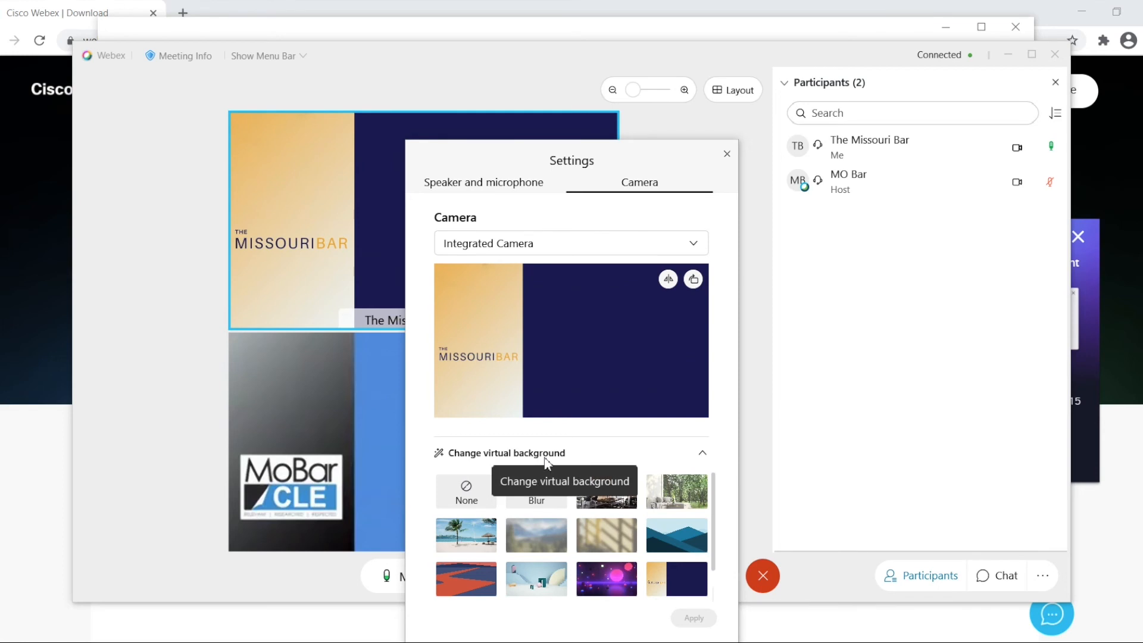
{"action": "mouse_move", "coordinate": [727, 157]}
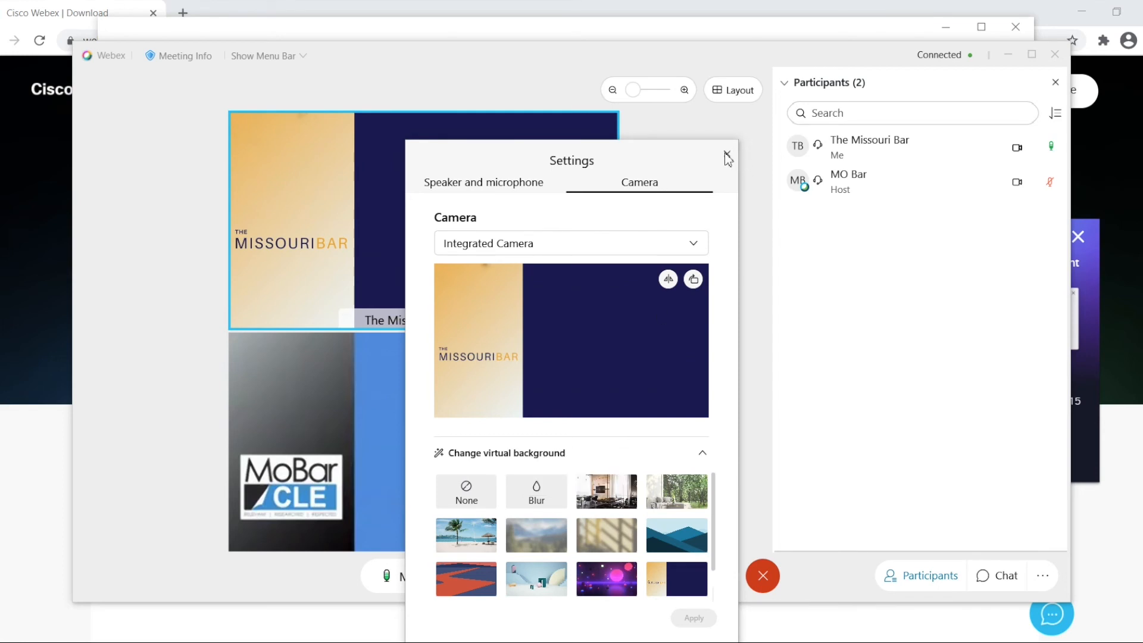